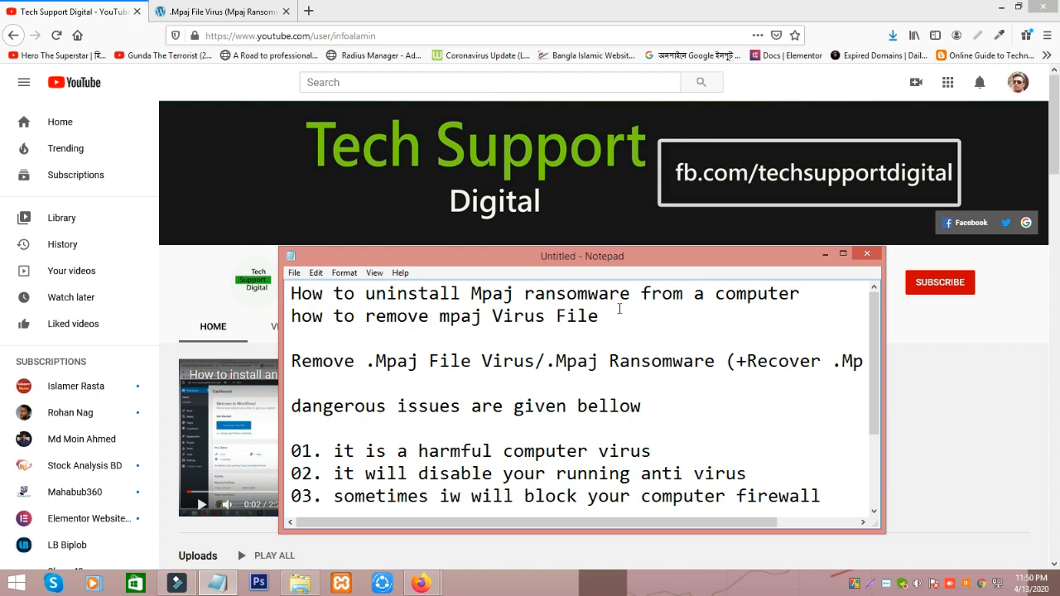
# - Select the misspelled "iw" in point 03 so it reads "sometimes it will block your computer firewall"
pyautogui.click(642, 406)
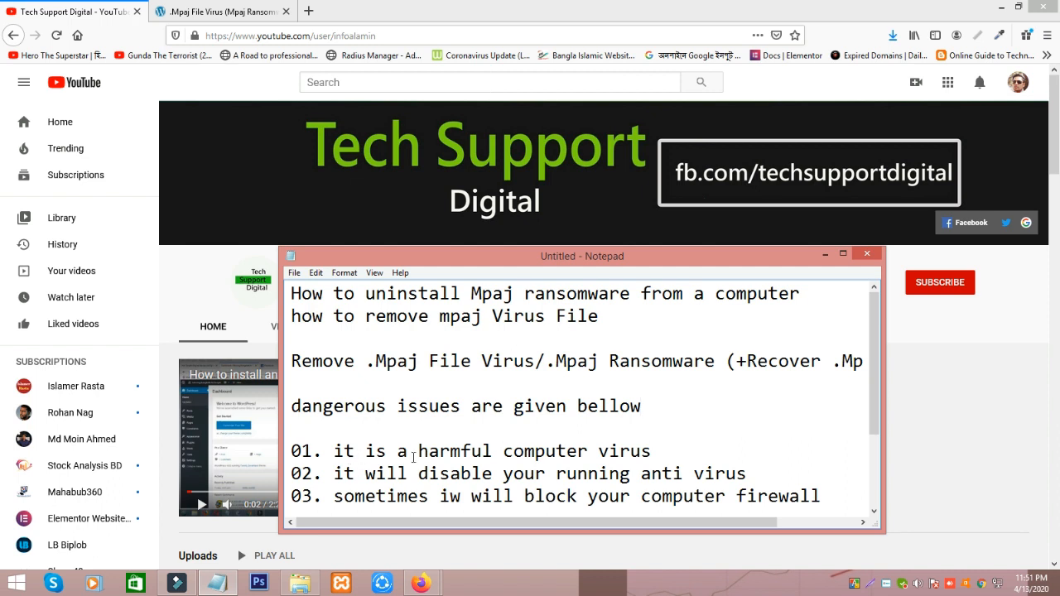
pyautogui.click(655, 451)
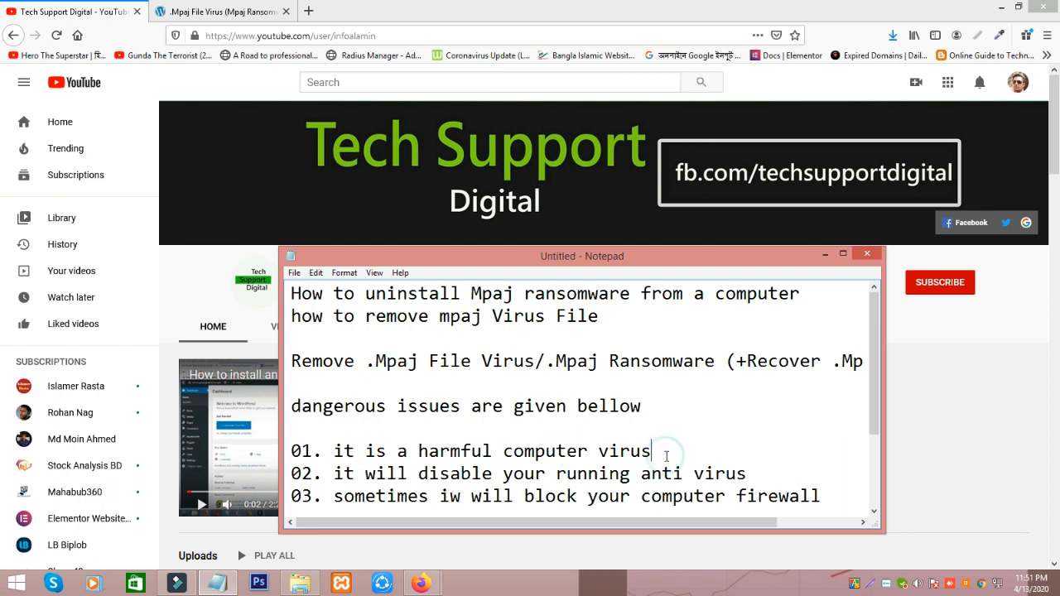
pyautogui.moveTo(581, 256); pyautogui.dragTo(549, 158)
pyautogui.write('t')
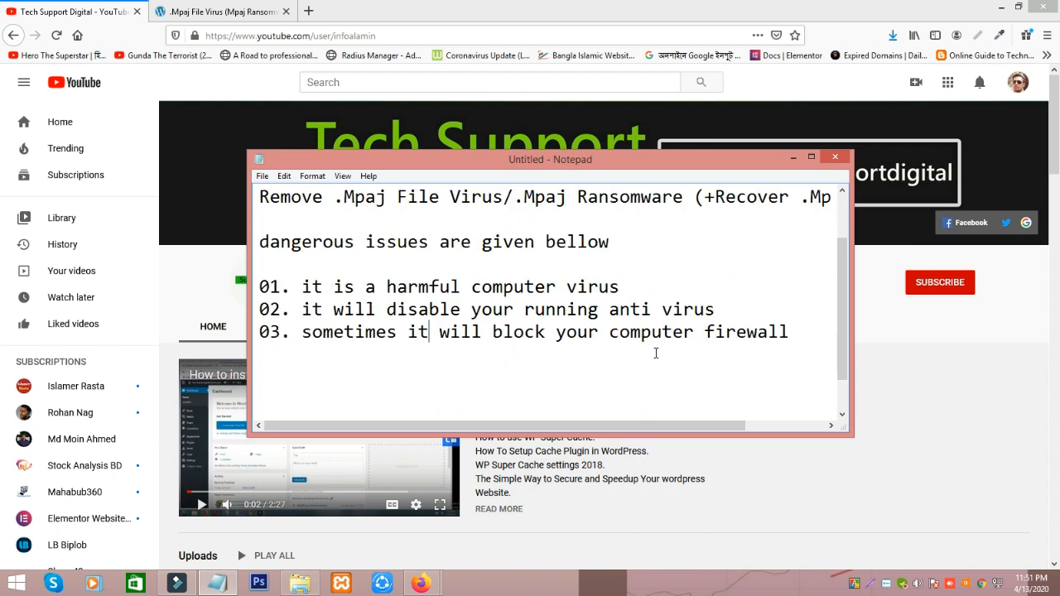
pyautogui.write('How to uninstall Mpaj ransomware from a computer')
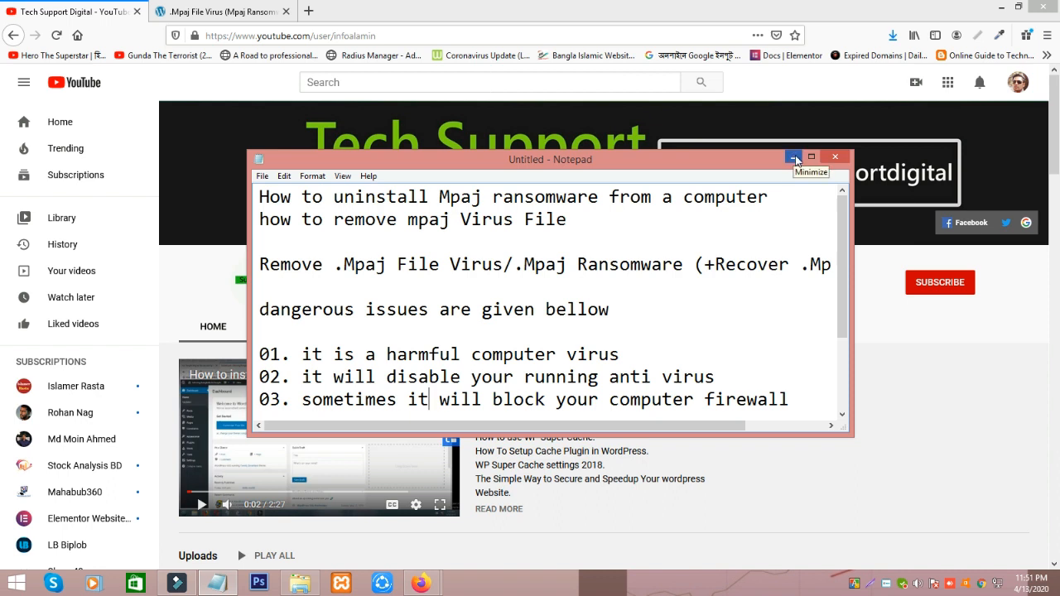
# - Save SpyHunter-Installer.exe from the Mpaj removal guide and check the downloads panel
pyautogui.click(793, 157)
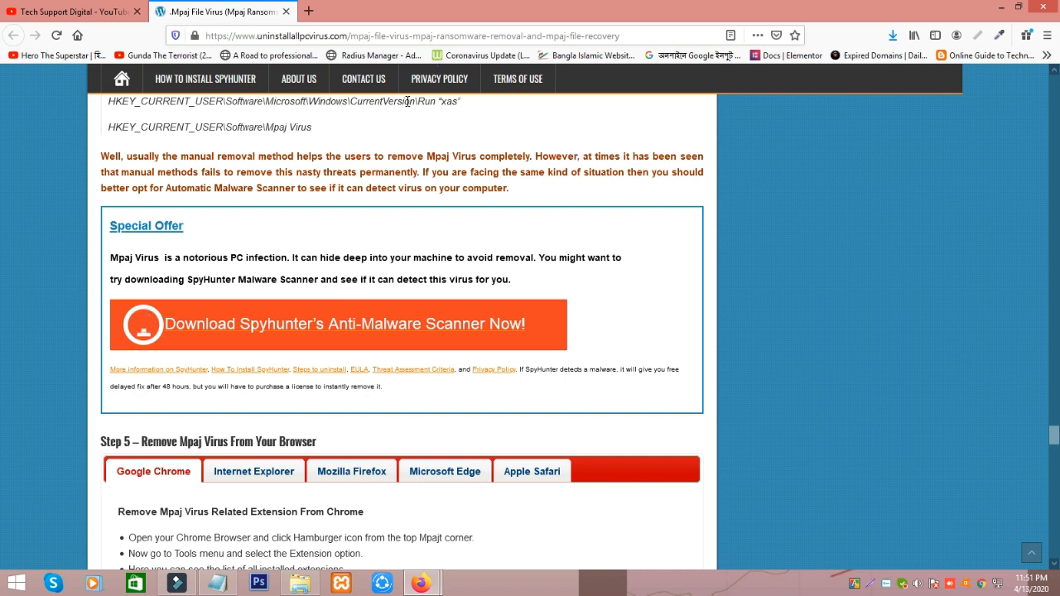
pyautogui.moveTo(352, 205)
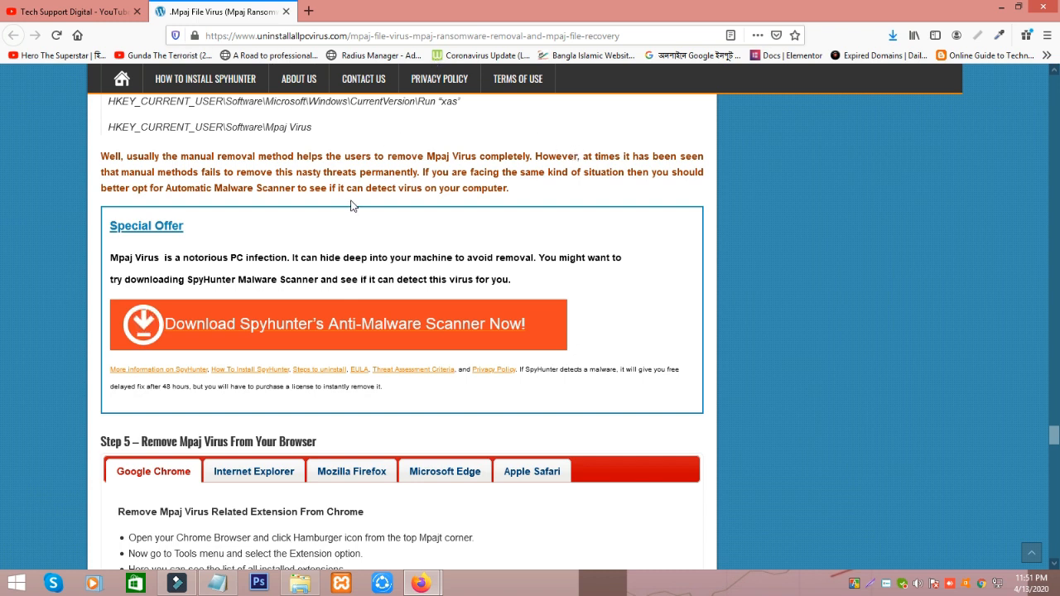
pyautogui.moveTo(259, 339)
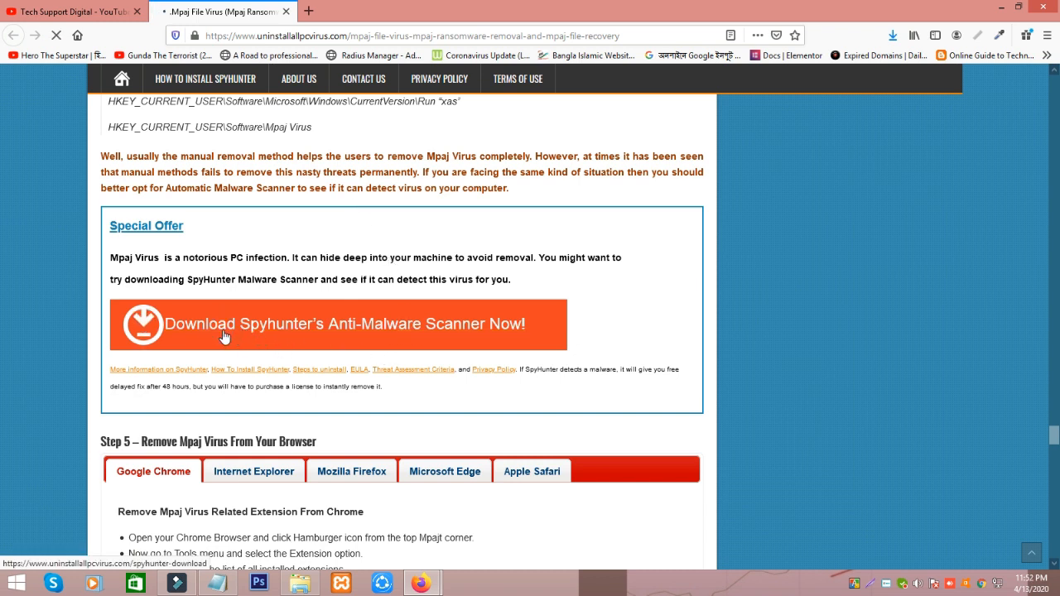
pyautogui.click(224, 324)
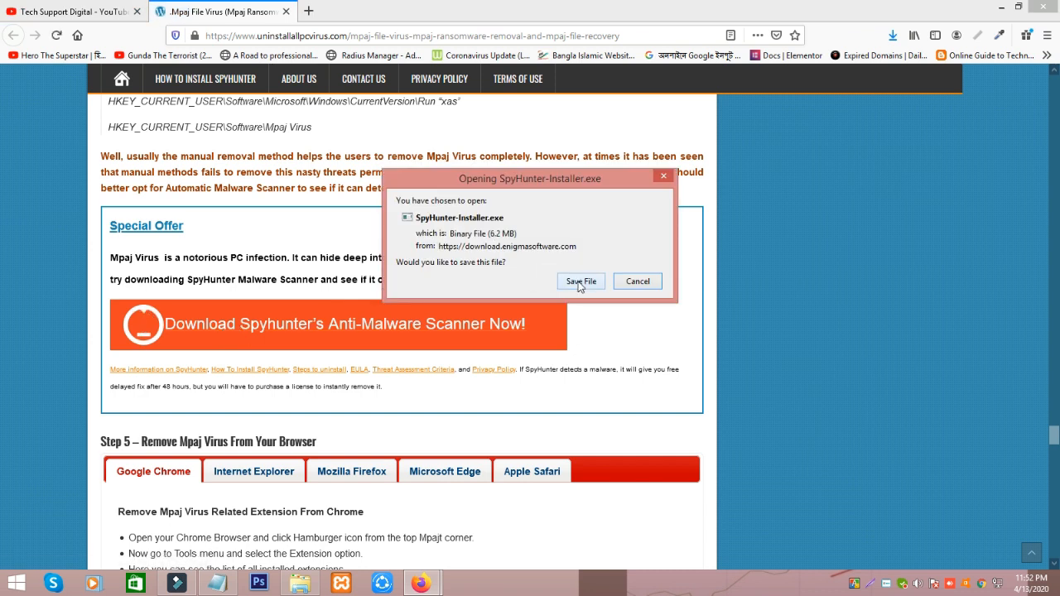
pyautogui.click(580, 281)
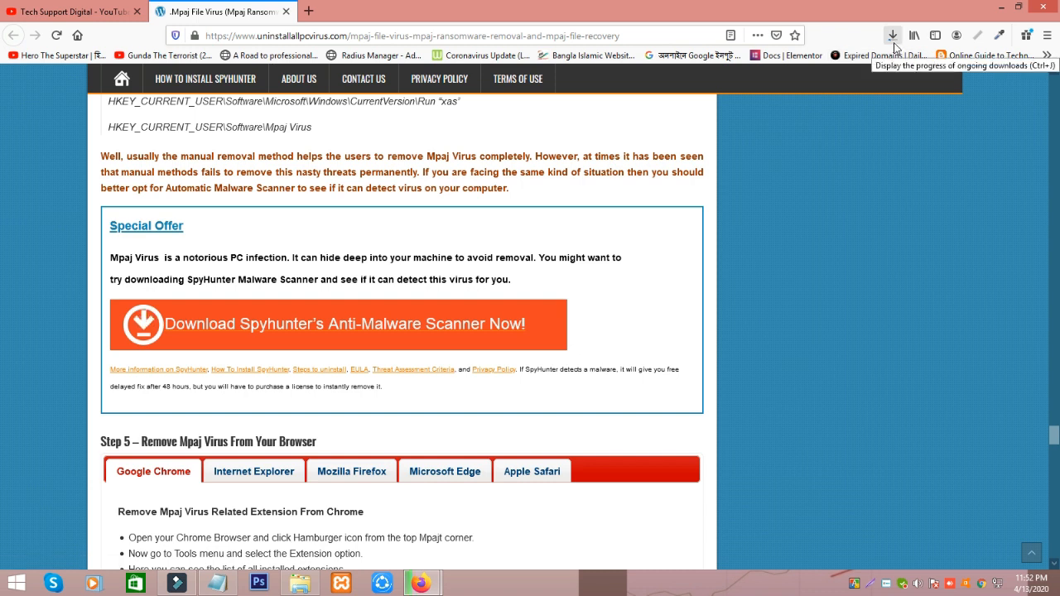
pyautogui.click(892, 34)
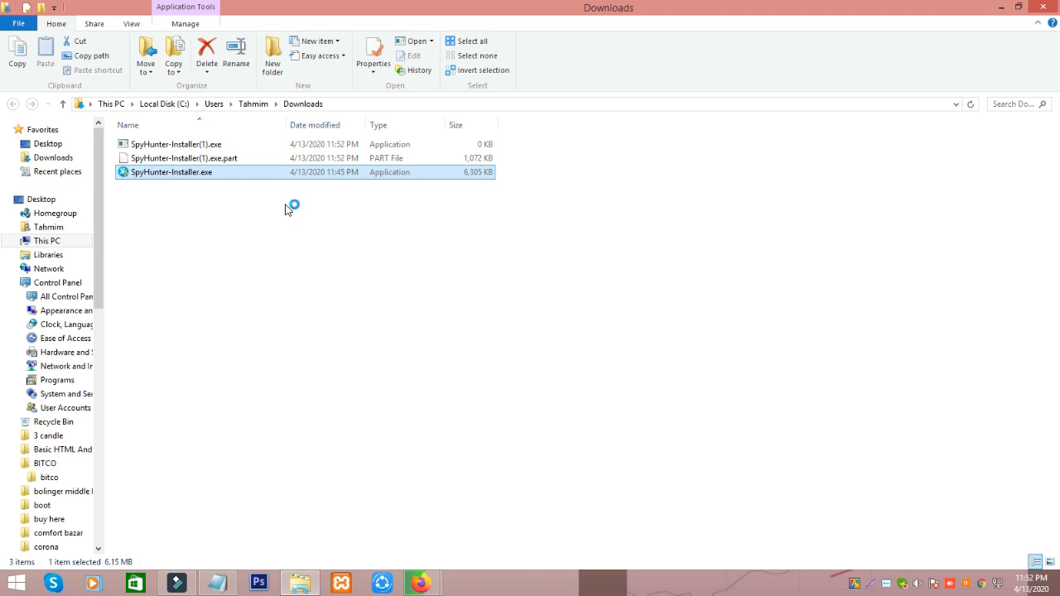
pyautogui.moveTo(337, 257)
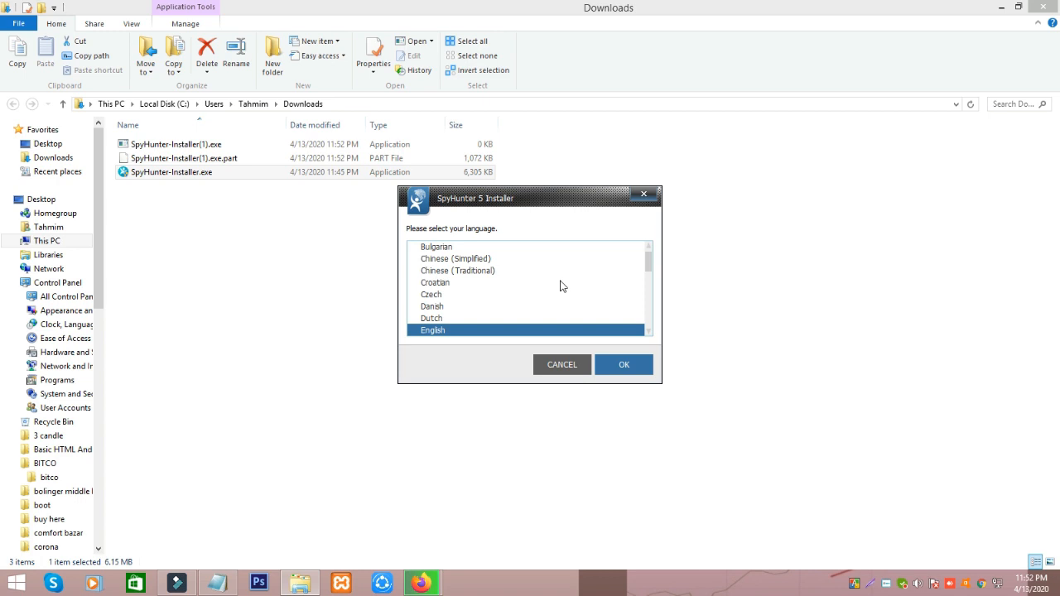
# - Keep English as the installer language and confirm with OK
pyautogui.click(624, 364)
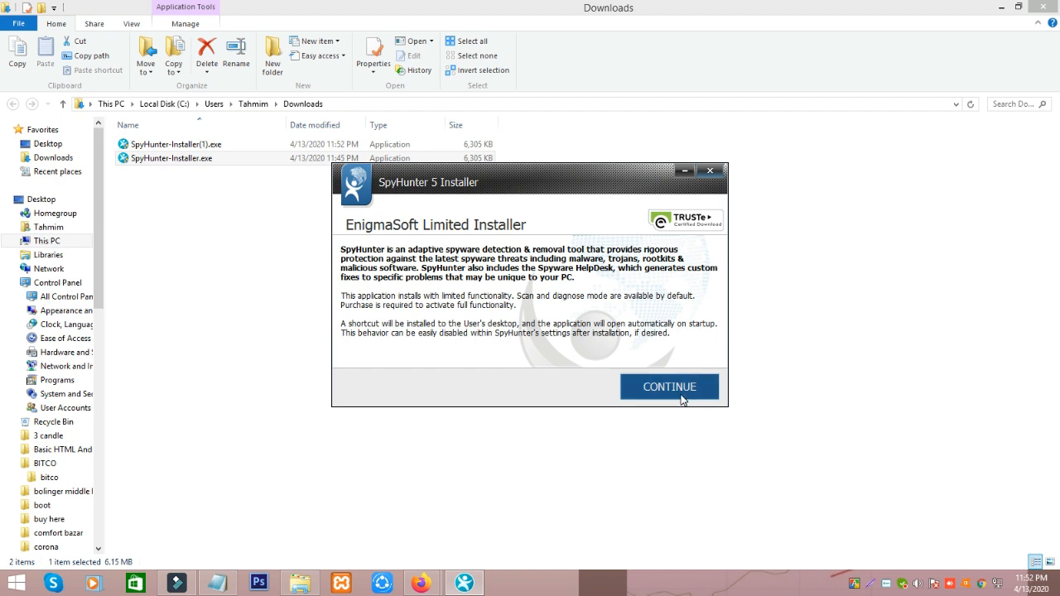
# - Continue past the welcome screen and accept the EULA and Privacy Policy
pyautogui.click(669, 386)
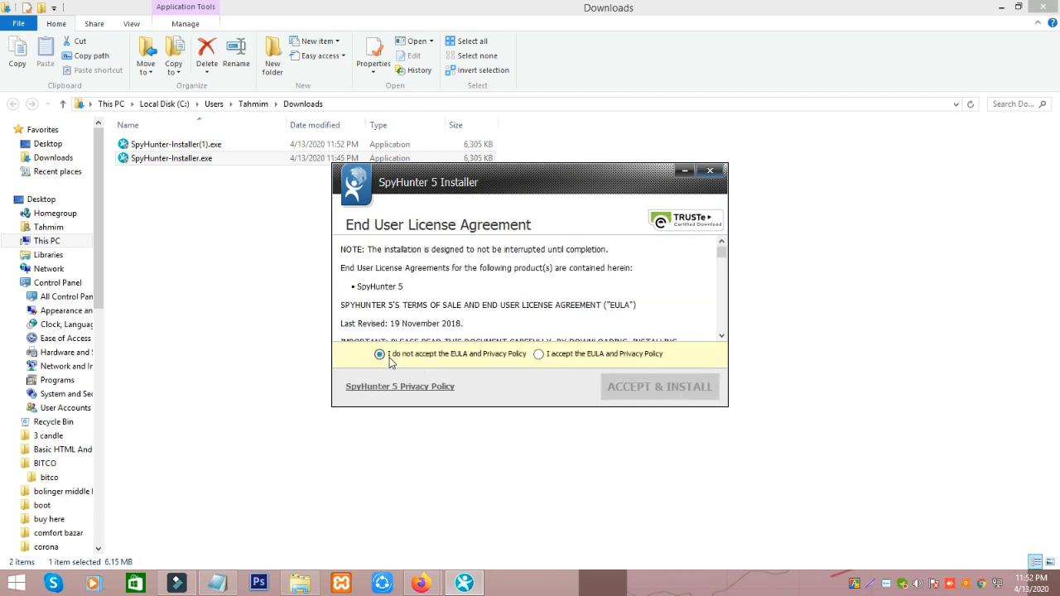
pyautogui.moveTo(553, 379)
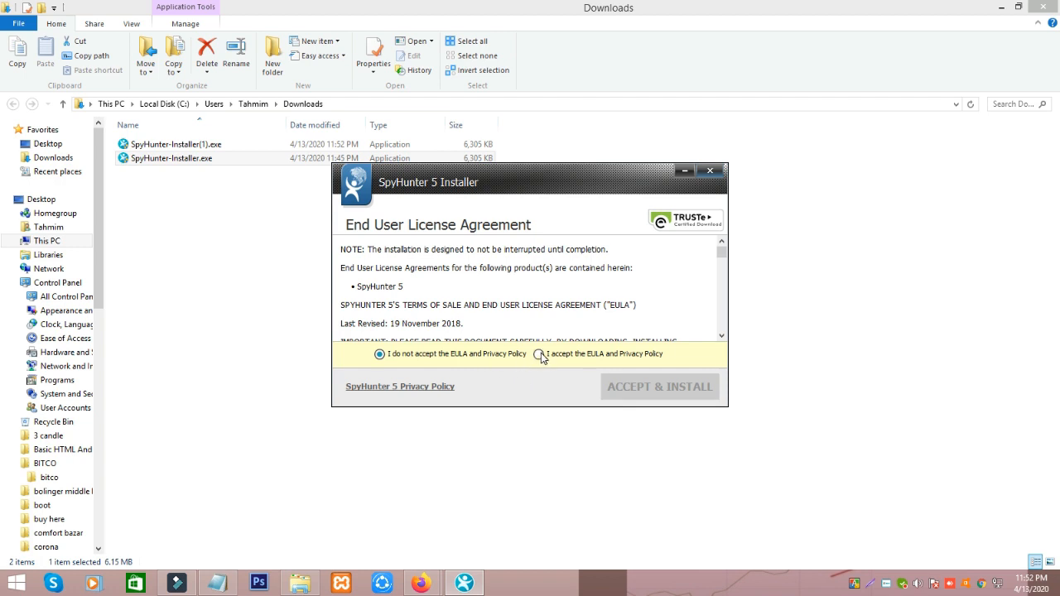
pyautogui.click(659, 386)
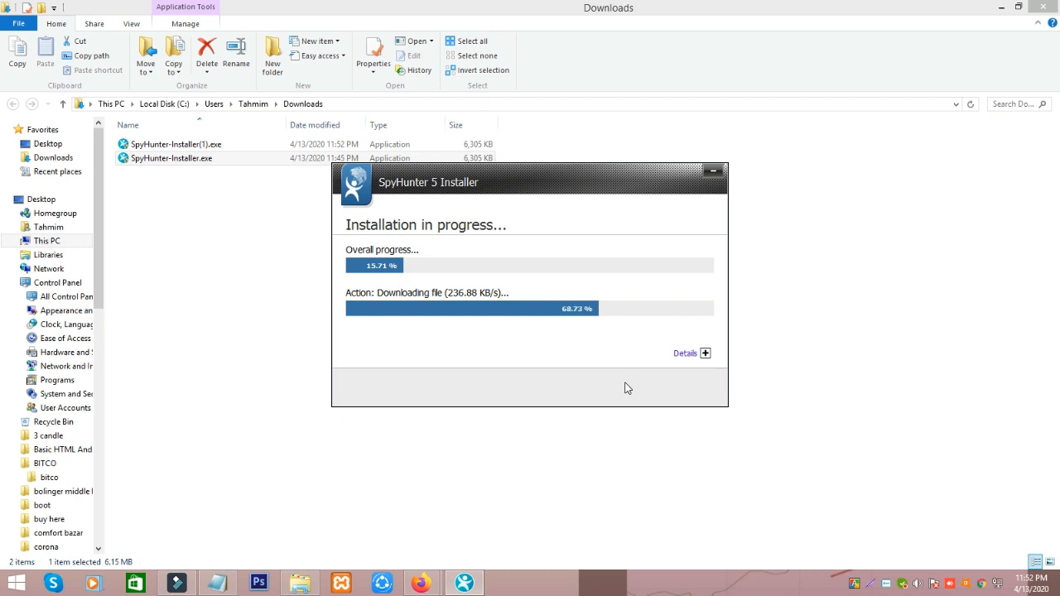
pyautogui.moveTo(816, 112)
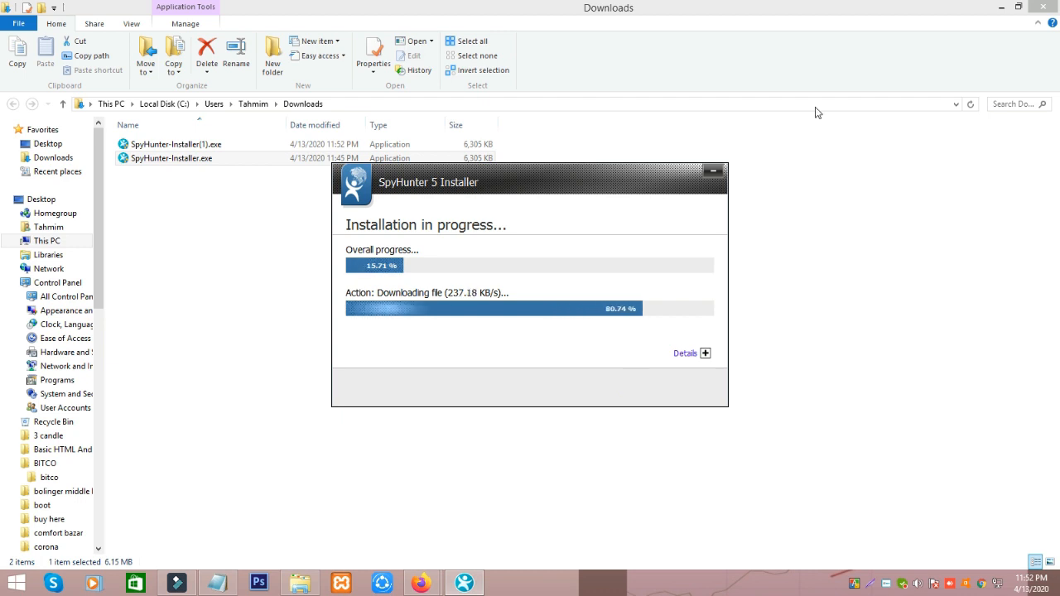